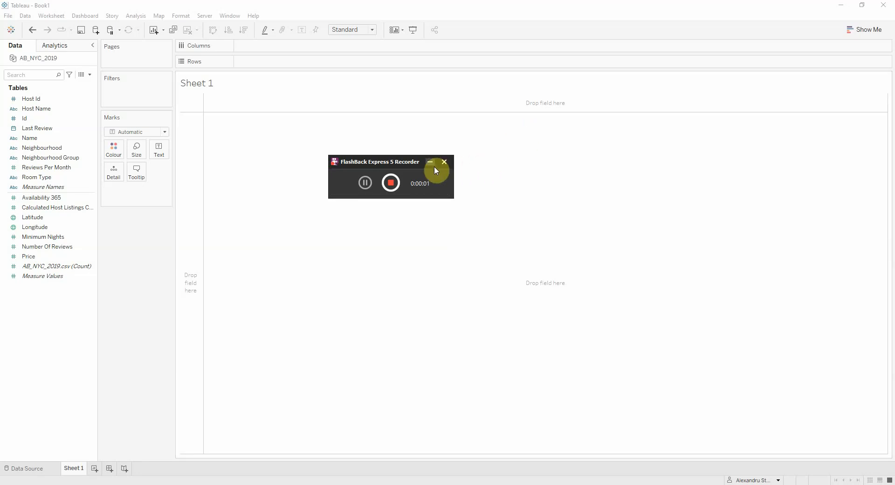
Create the calculated field AirBnB Location as MAKEPOINT([Latitude],[Longitude]).
click(444, 161)
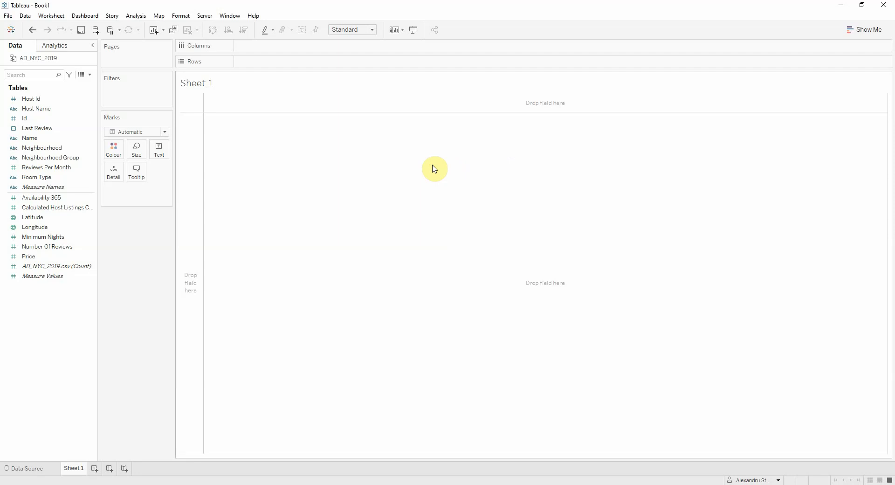
mouse_move(444, 164)
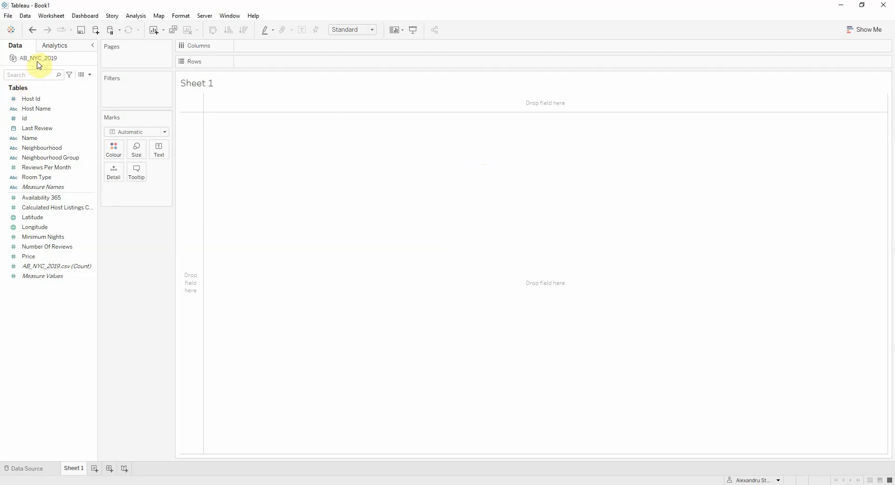
click(47, 246)
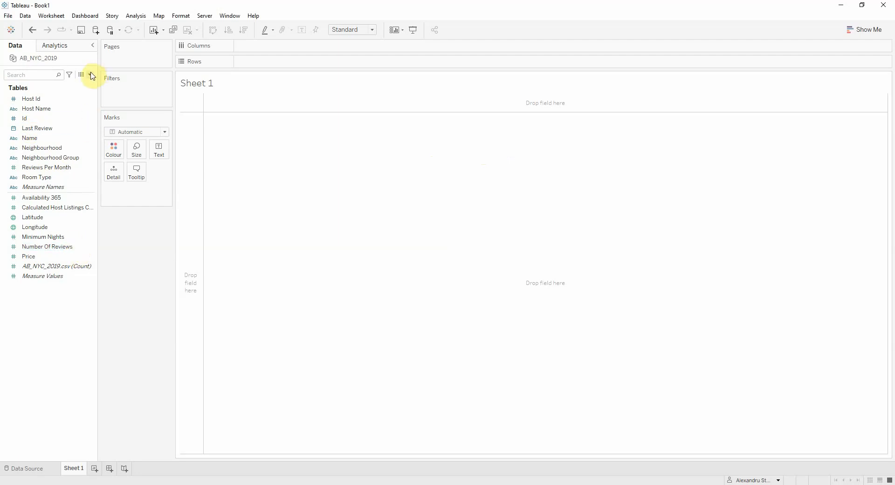
click(90, 74)
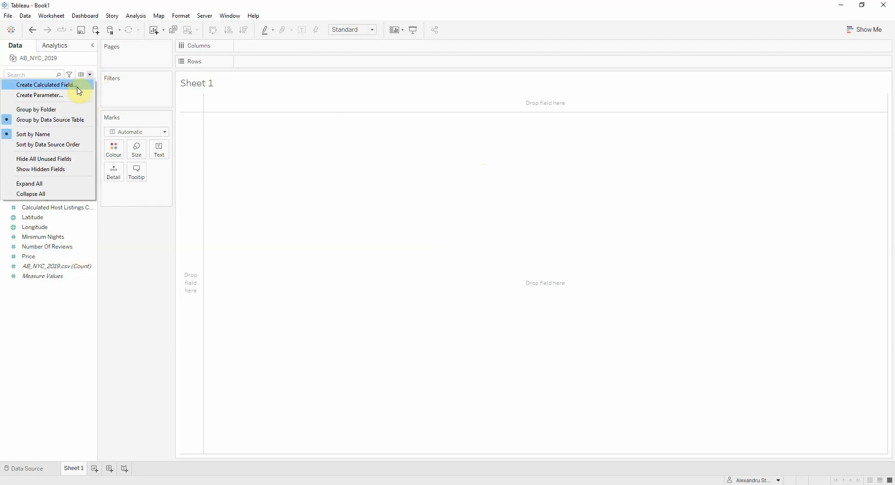
click(45, 84)
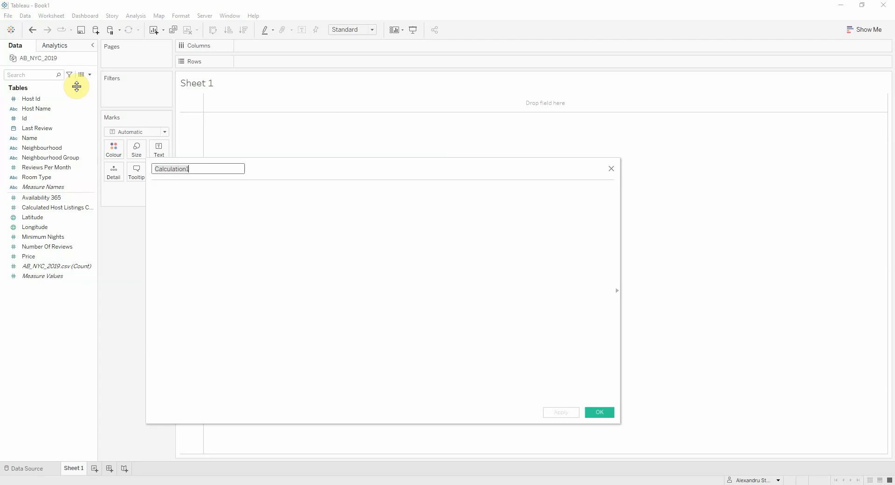
text(AirBnB)
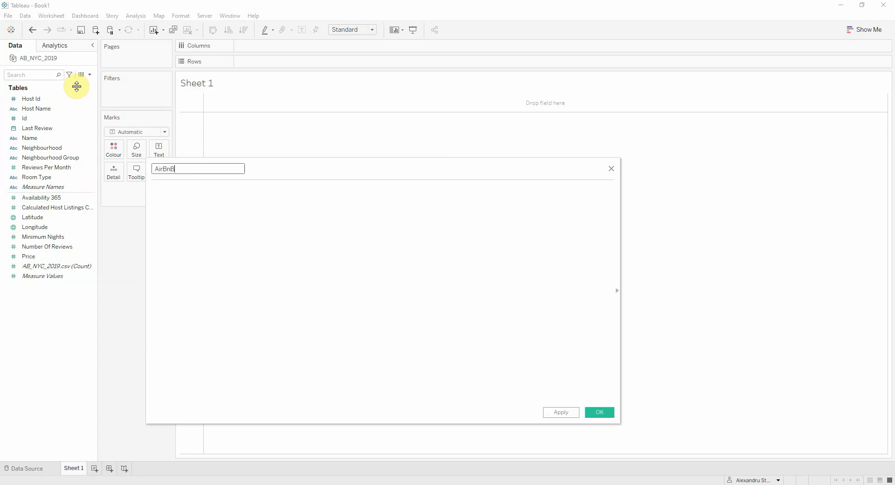
text(Location)
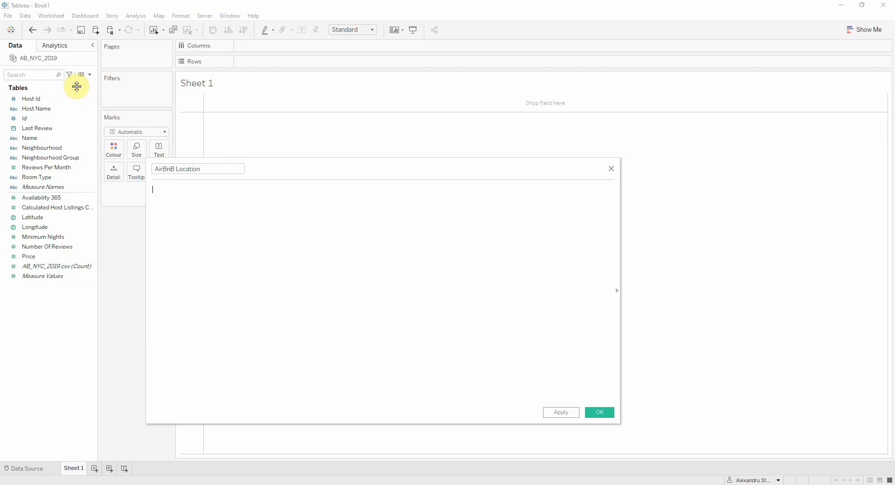
text(MAKEPOINT())
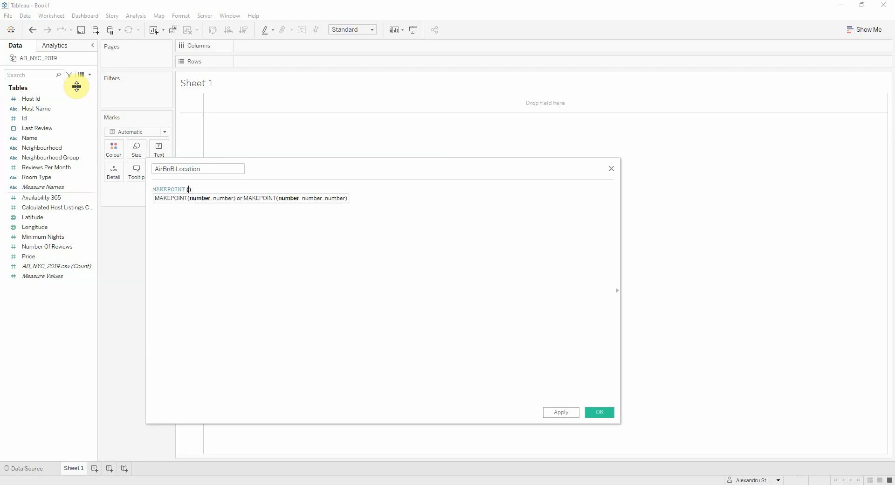
text(la)
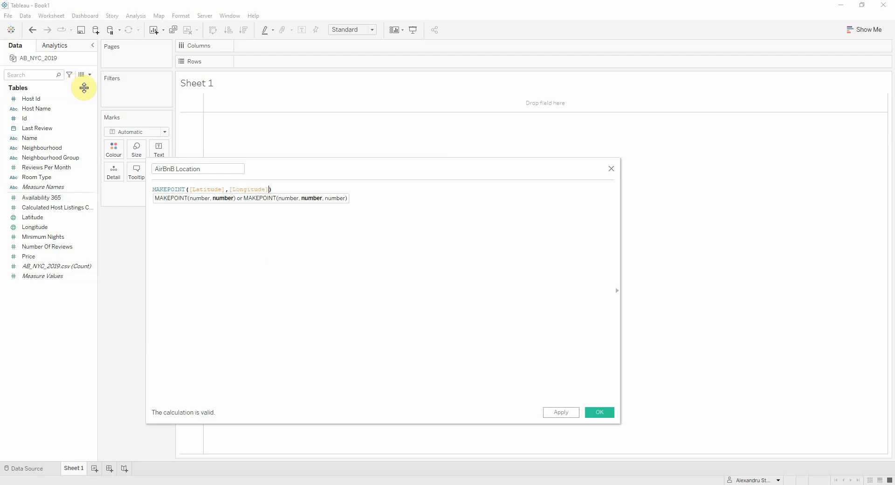
click(599, 412)
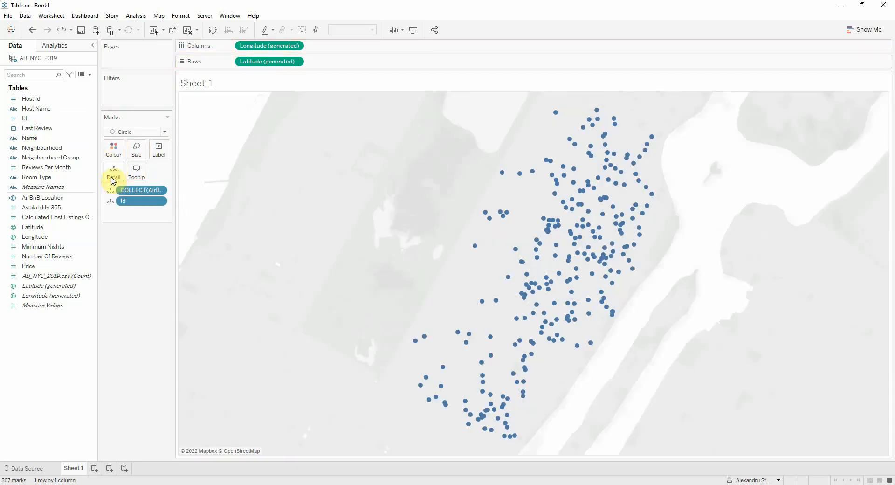
Recolour the mapped listing points orange.
click(113, 149)
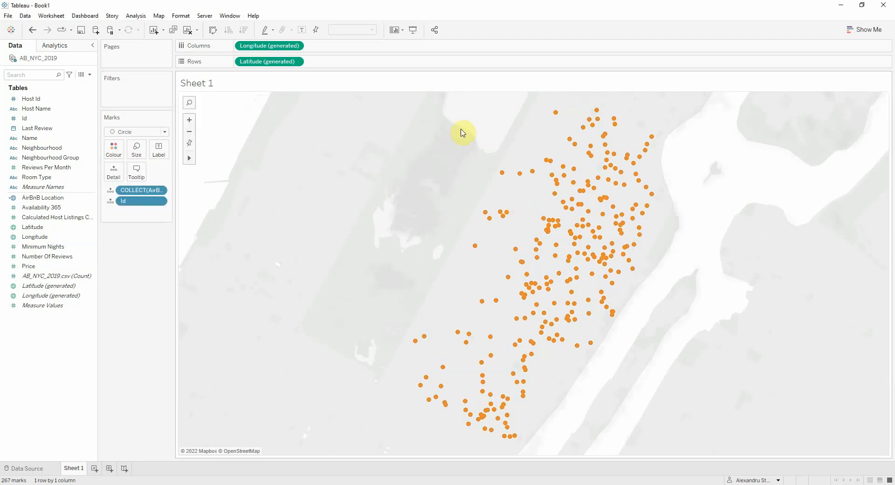
mouse_move(392, 178)
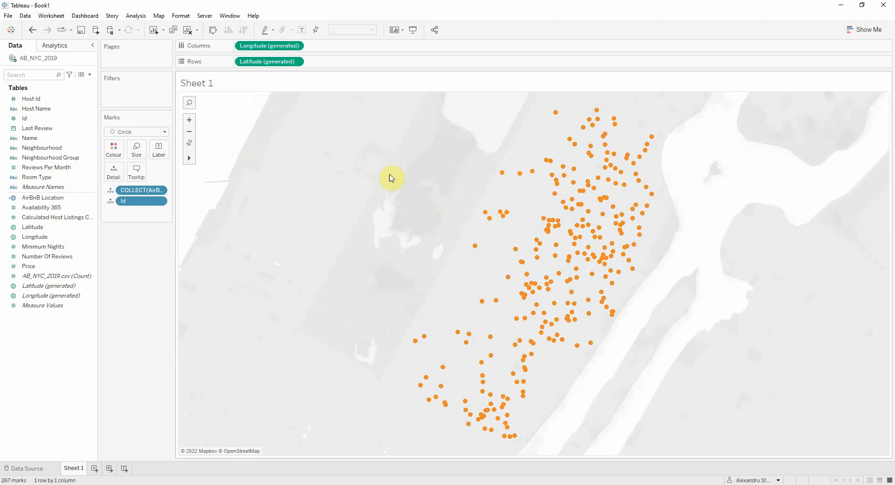
click(159, 16)
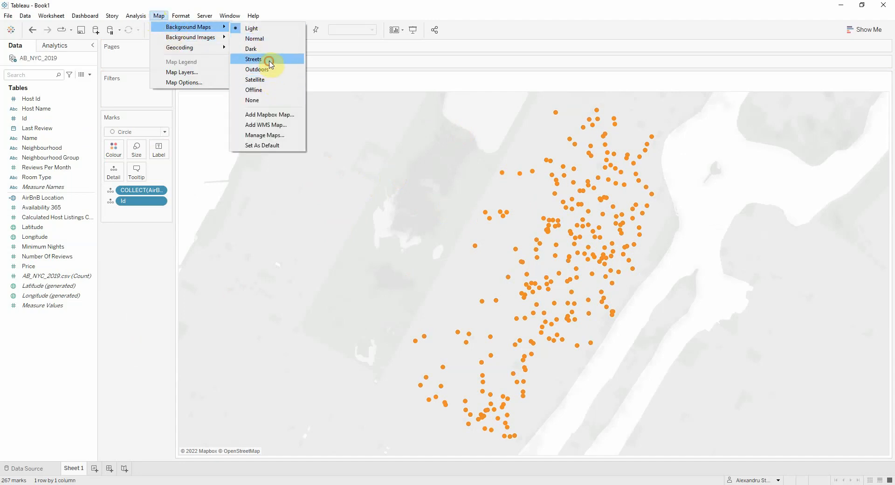
Switch the map background to the Streets map.
click(253, 59)
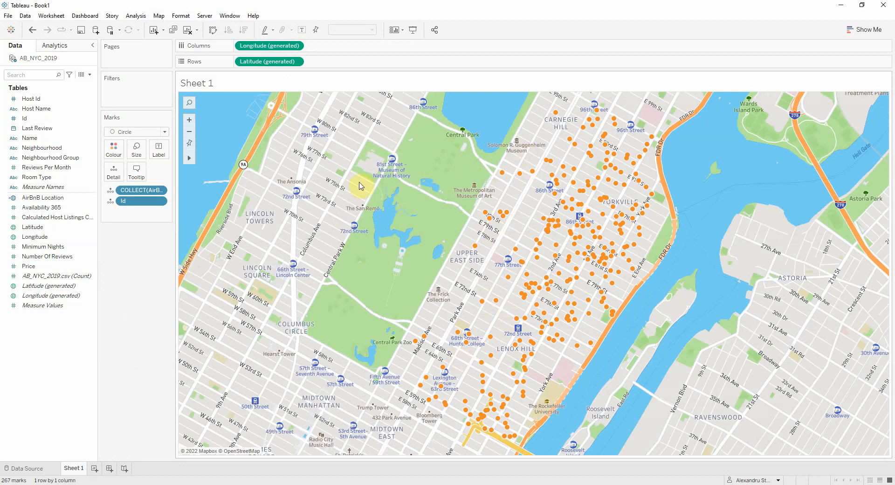
mouse_move(521, 176)
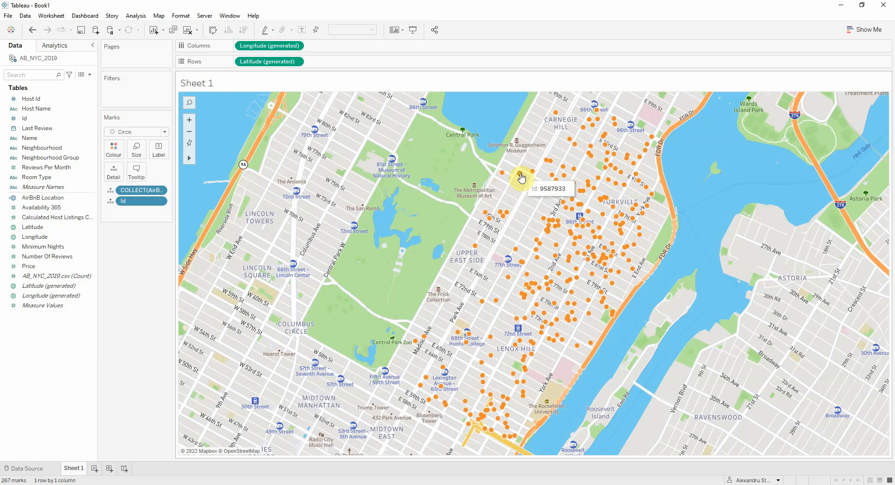
mouse_move(525, 180)
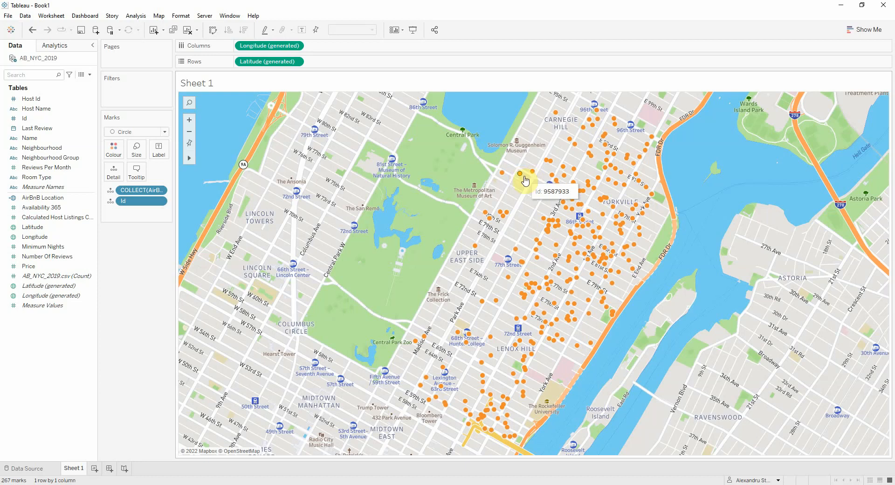
click(81, 74)
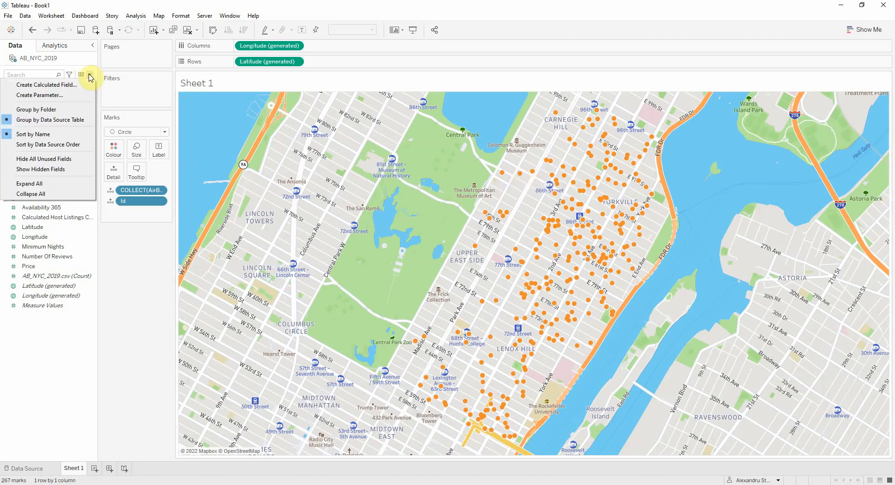
Create a float parameter 'Buffer in meters' with current value 50.
click(39, 95)
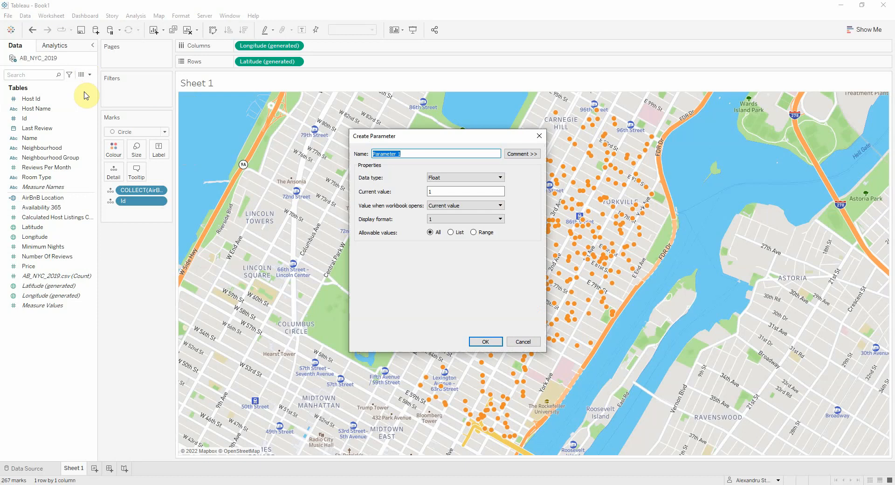
text(Buffer)
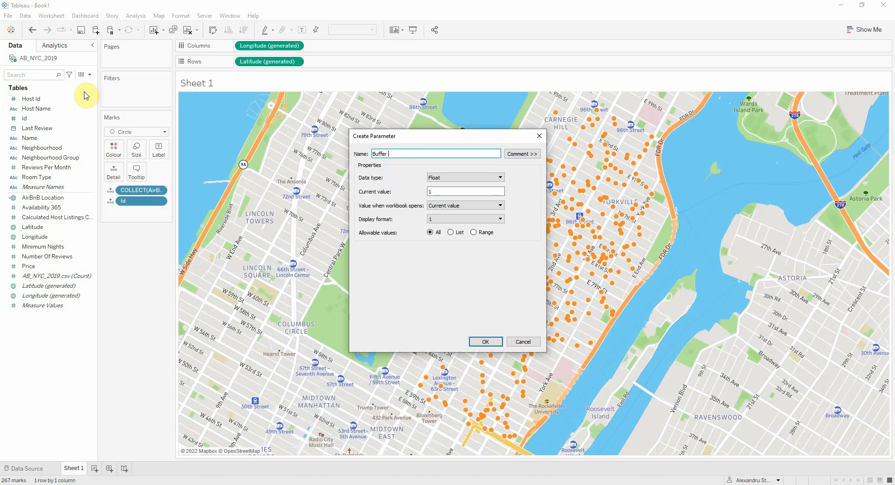
text(in)
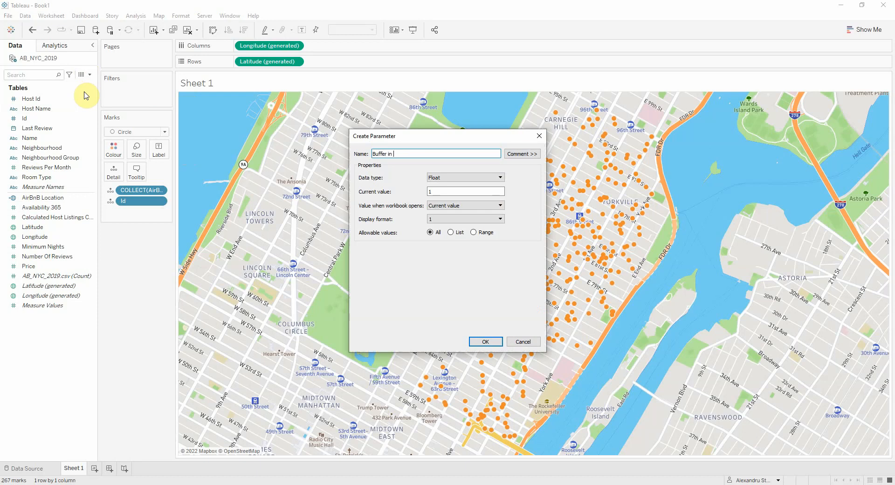
text(meters)
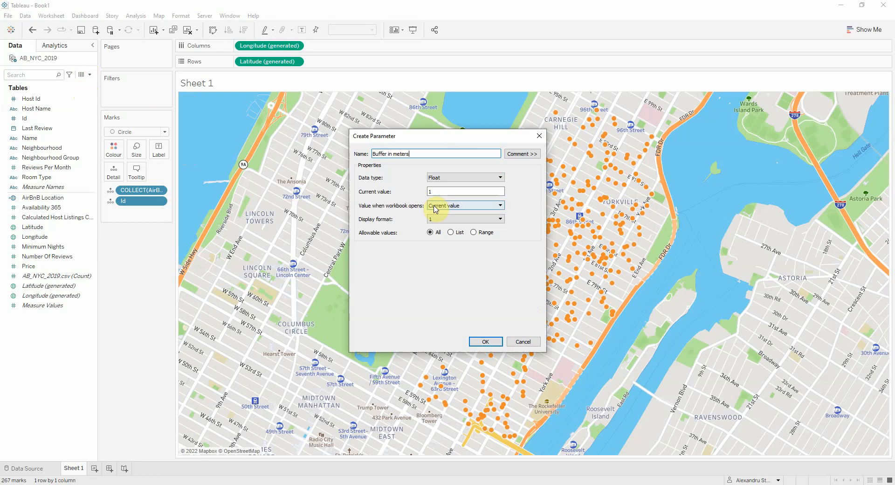
text(50)
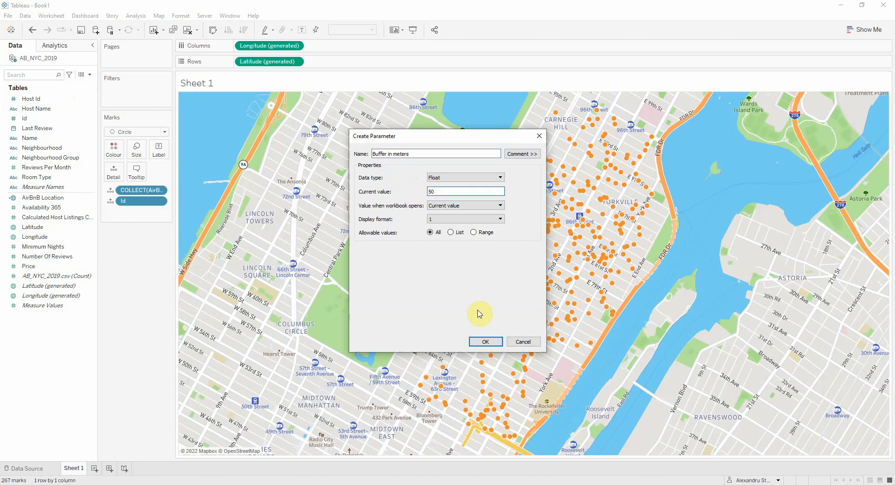
click(485, 341)
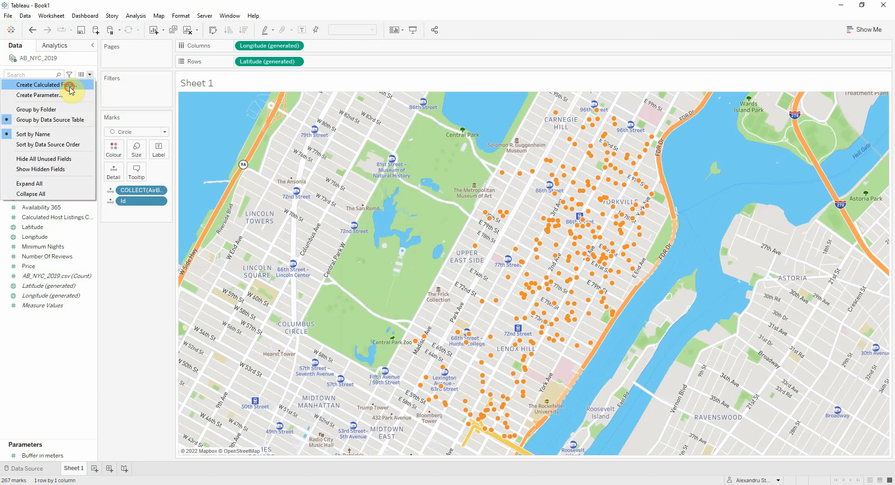
Write the AirBnB Buffer calculation BUFFER([AirBnB Location],[Buffer in meters],'m').
click(43, 84)
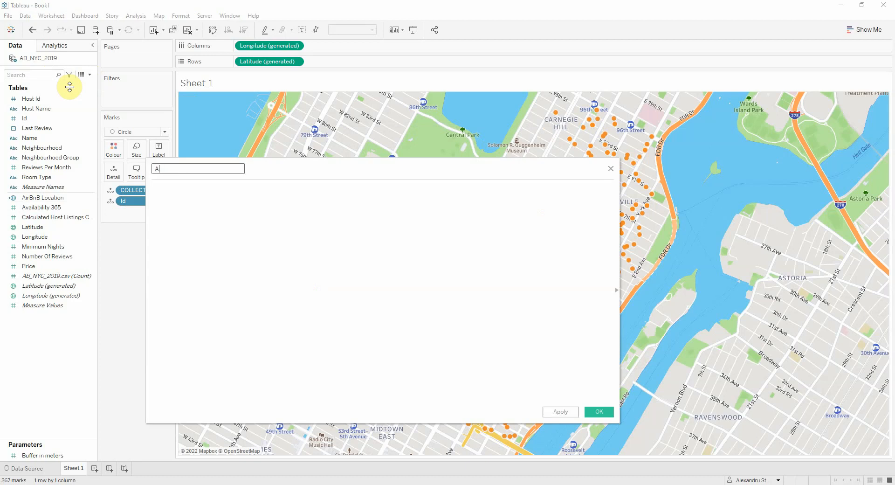
text(irBnB Buffer)
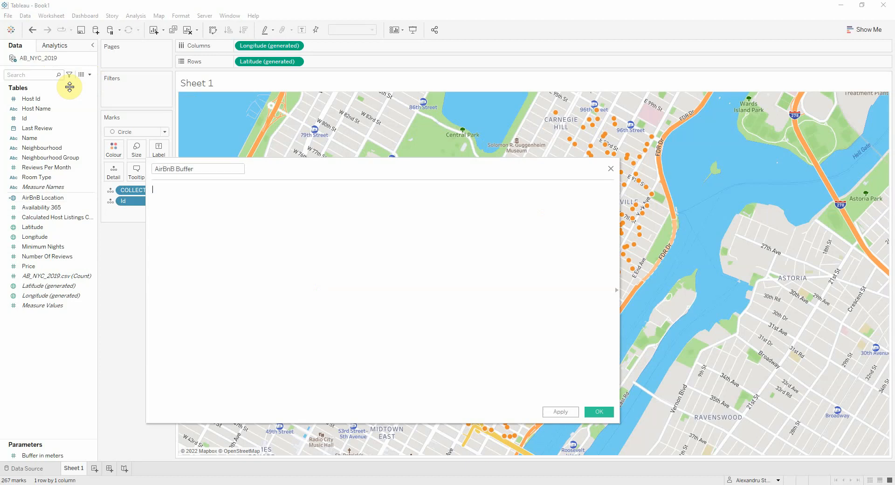
text(bu)
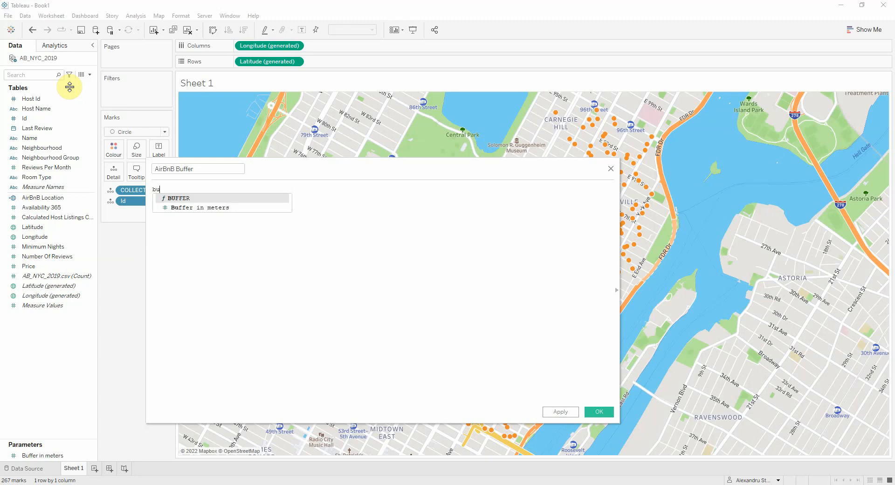
click(179, 198)
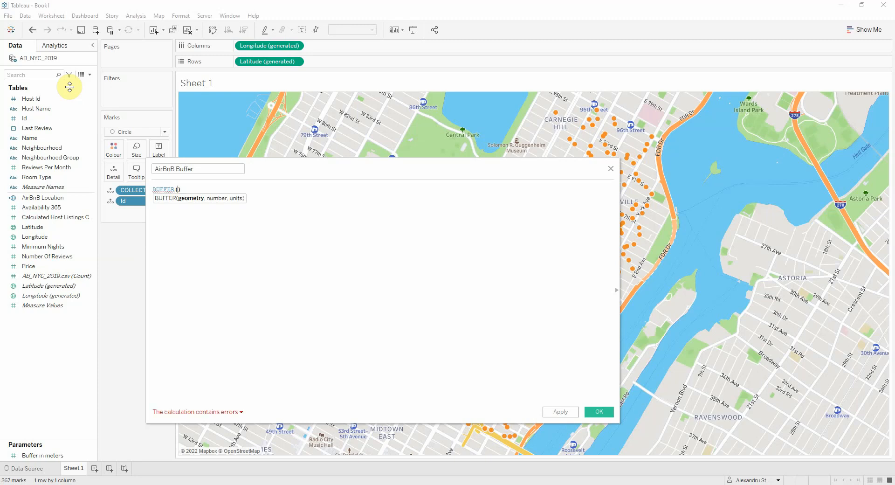
text([AirBnB Location],)
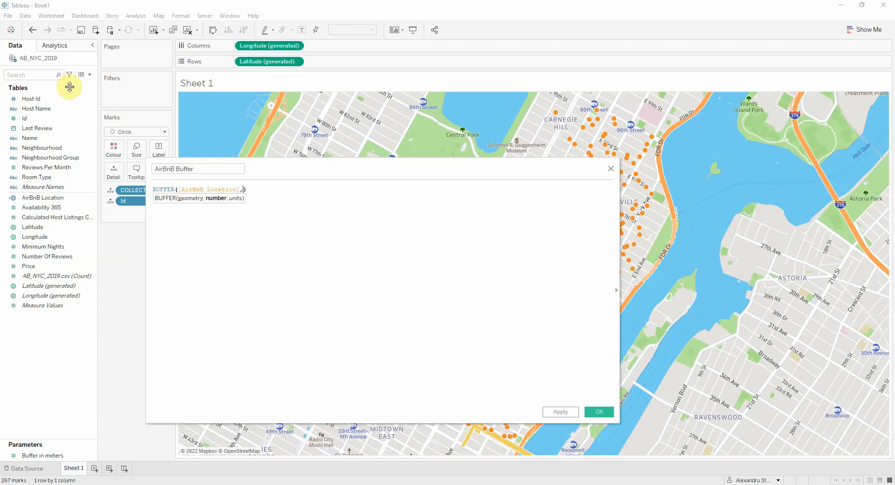
text())
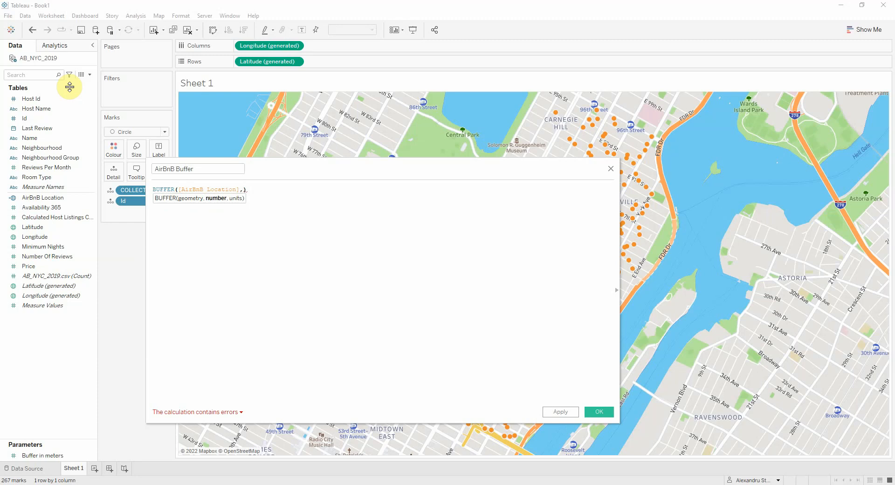
text(buf)
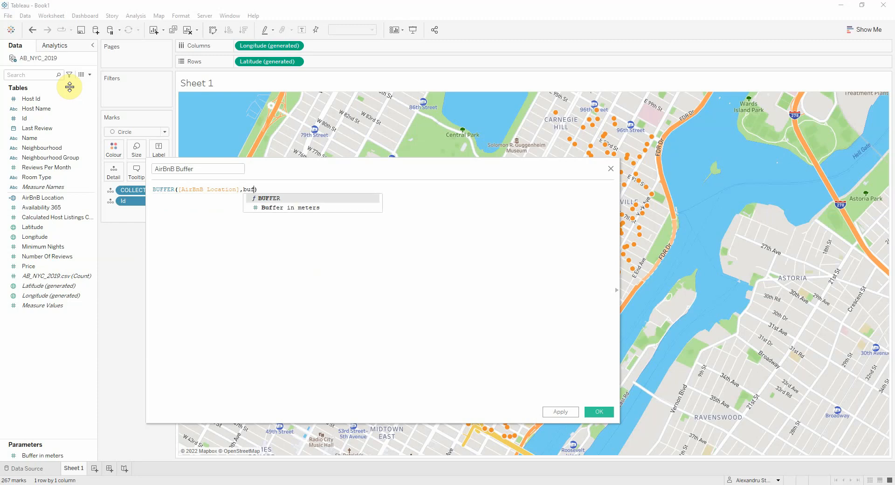
key(BackSpace)
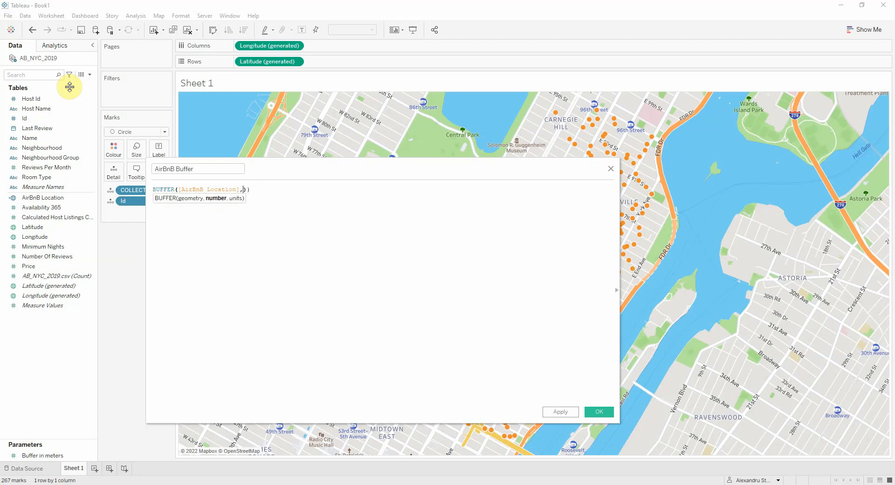
text(bu)
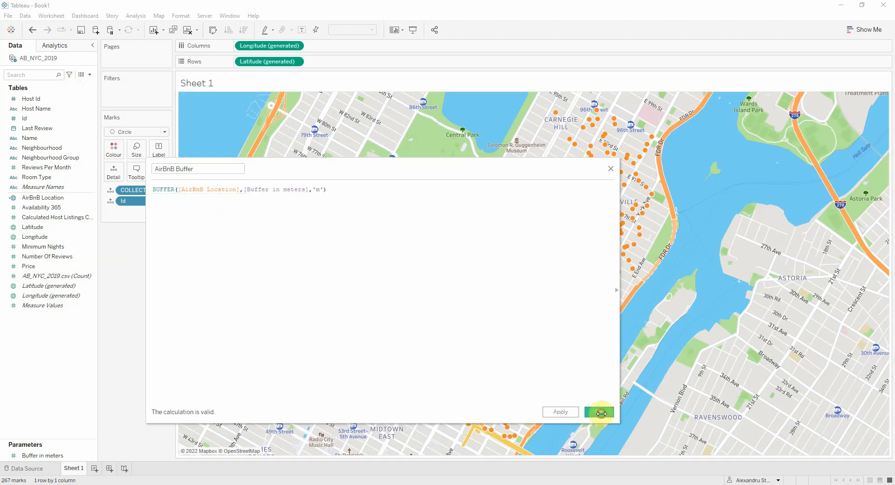
Save AirBnB Buffer and add it as a map layer at about 29% opacity.
click(599, 411)
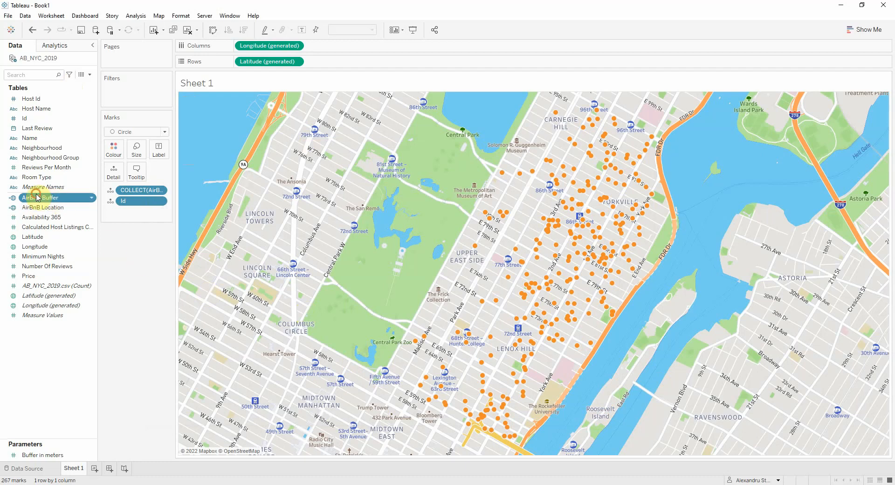
drag(40, 198, 269, 112)
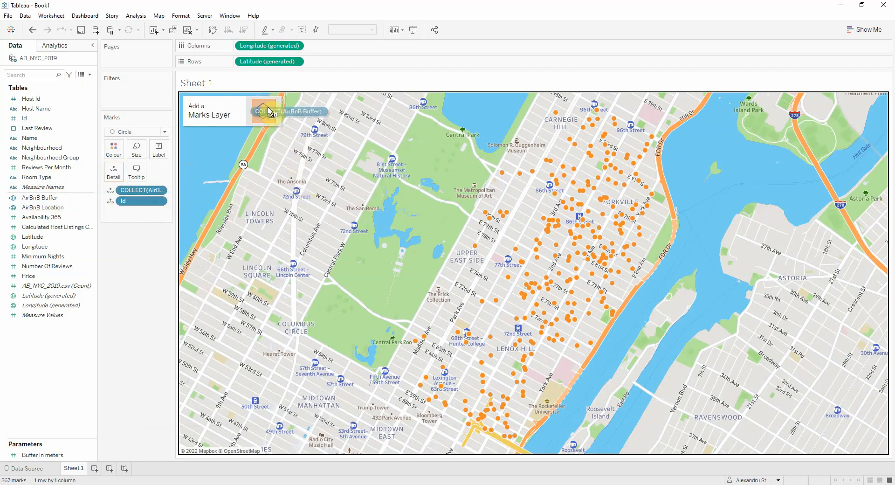
click(264, 111)
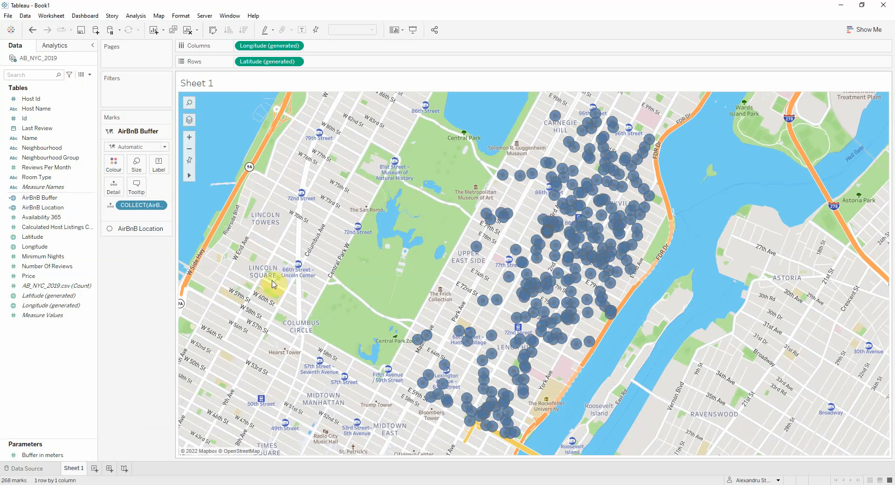
mouse_move(561, 193)
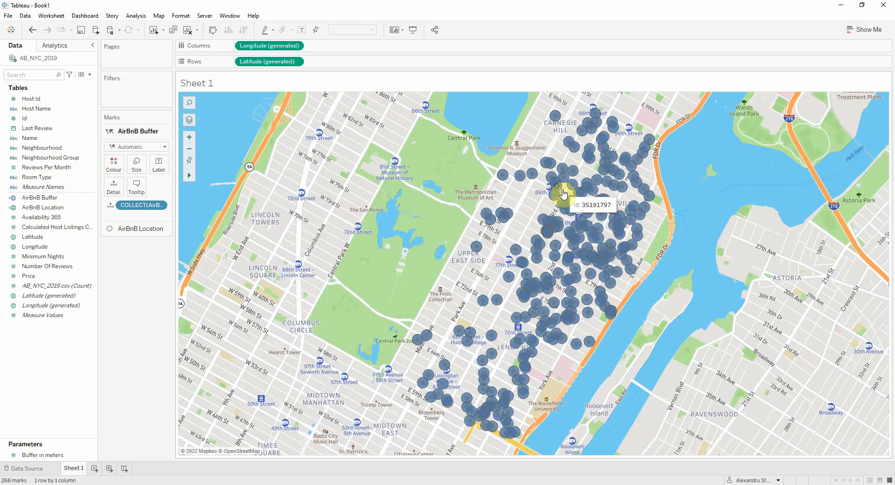
mouse_move(318, 308)
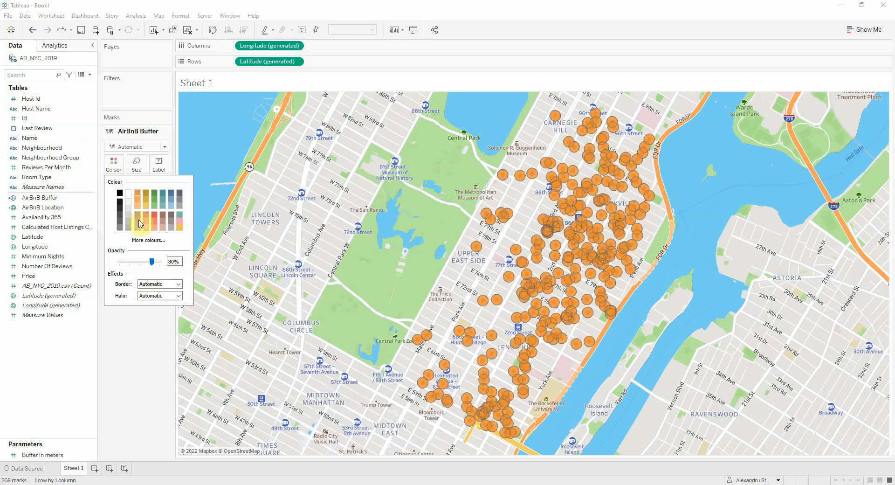
drag(153, 261, 132, 265)
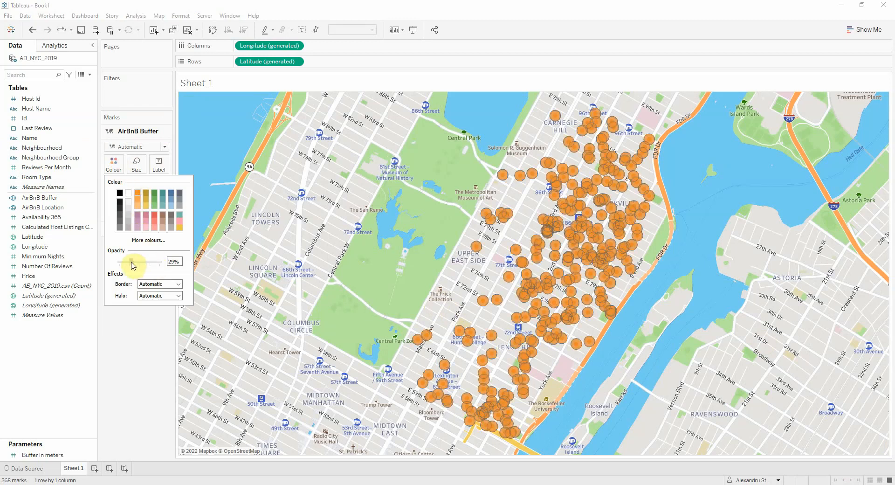
click(177, 283)
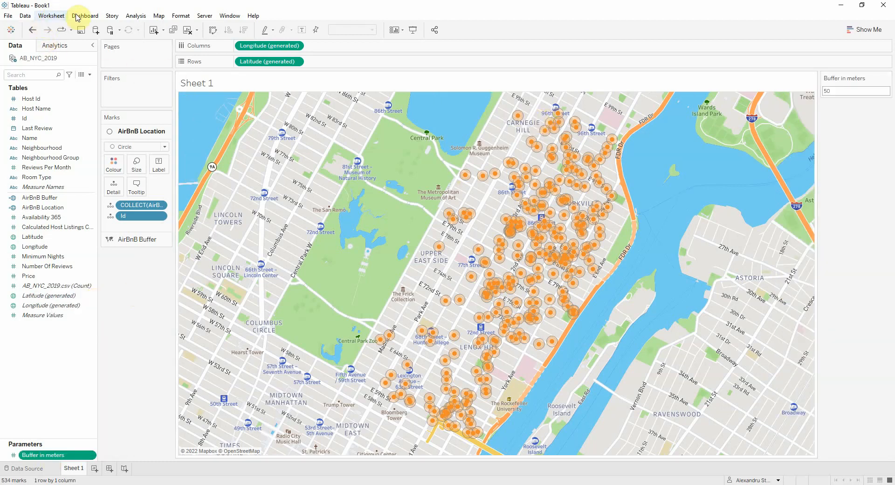
Add filter action Filter1 that runs on select and shows all values when cleared.
click(52, 16)
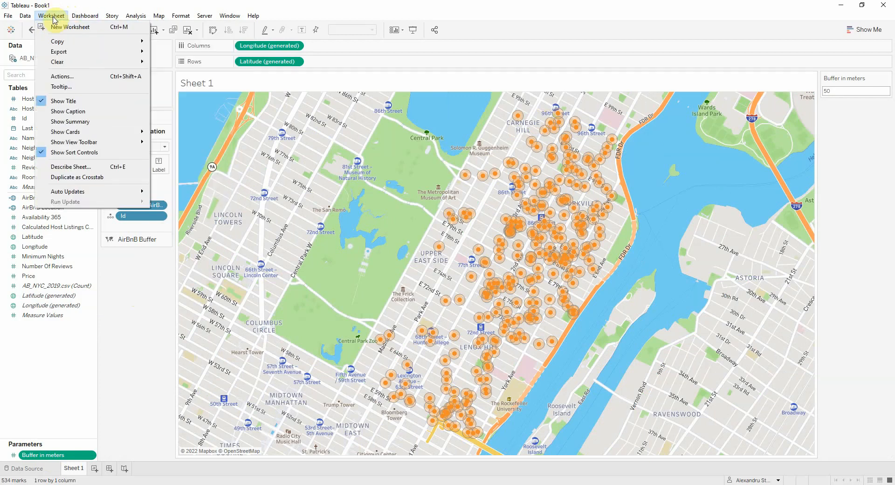
click(62, 76)
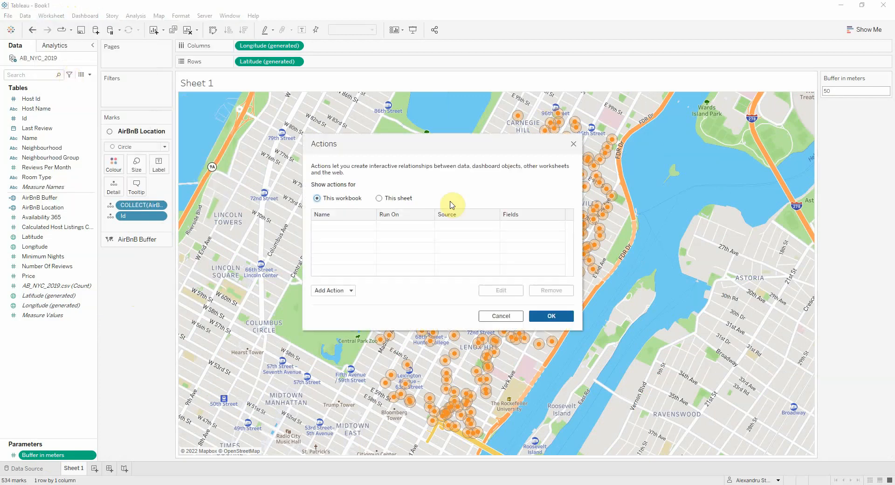
click(379, 198)
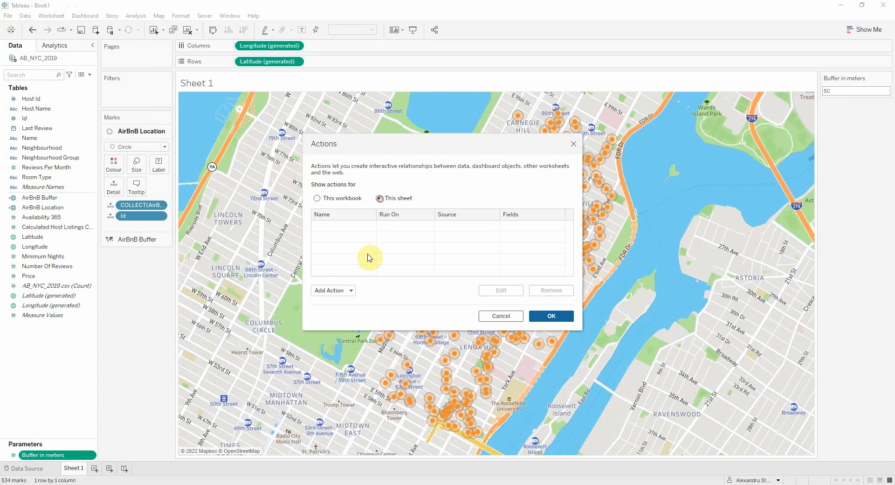
click(333, 291)
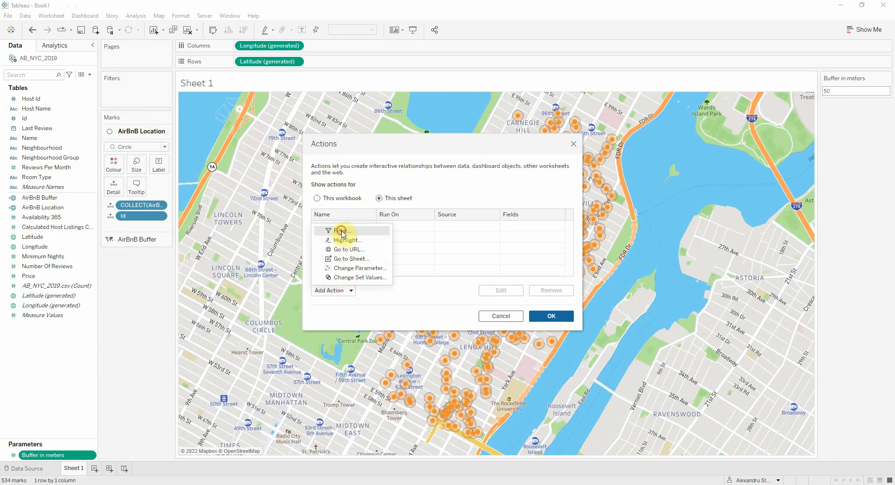
click(339, 231)
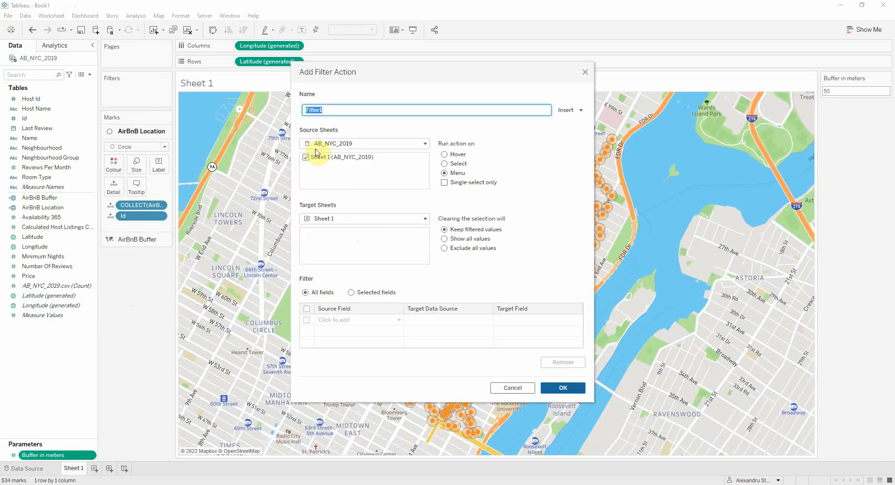
click(444, 163)
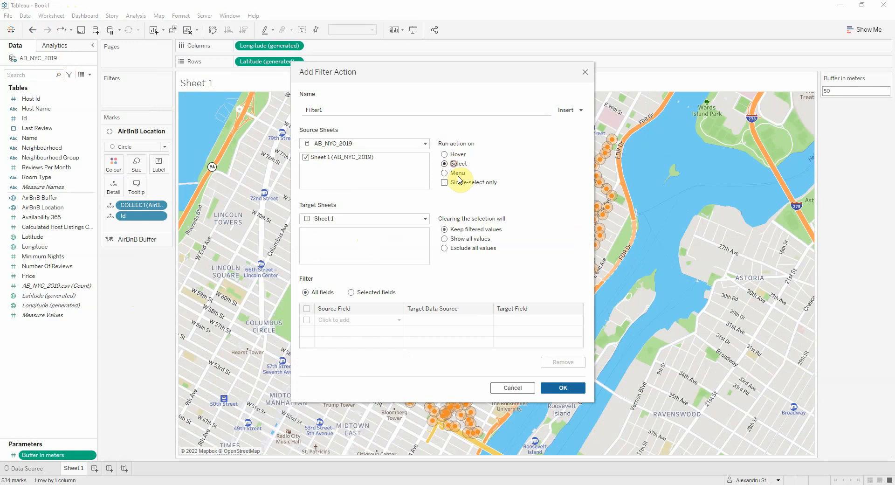
click(444, 239)
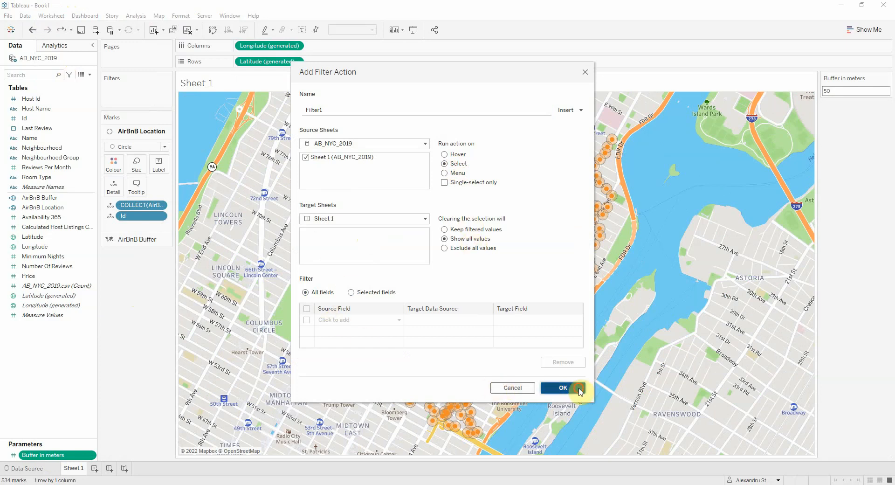
click(562, 388)
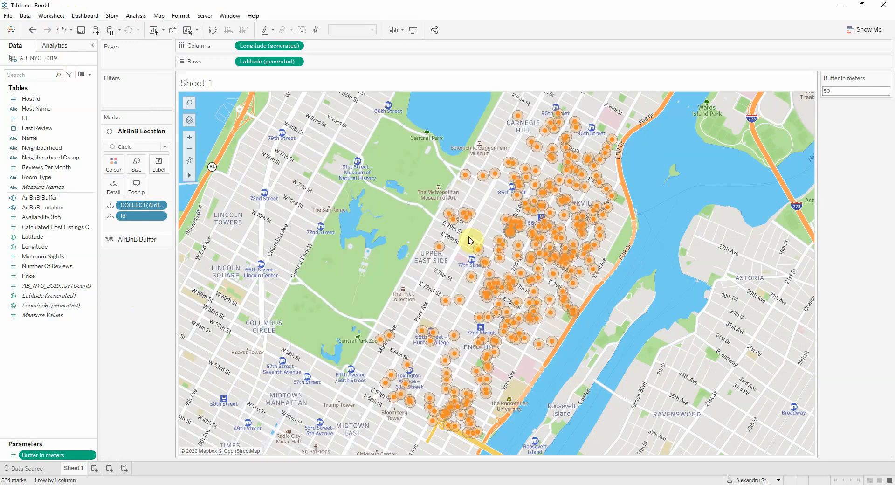
Select listing 6797905 to filter the map, and set the buffer to 100 meters.
click(469, 240)
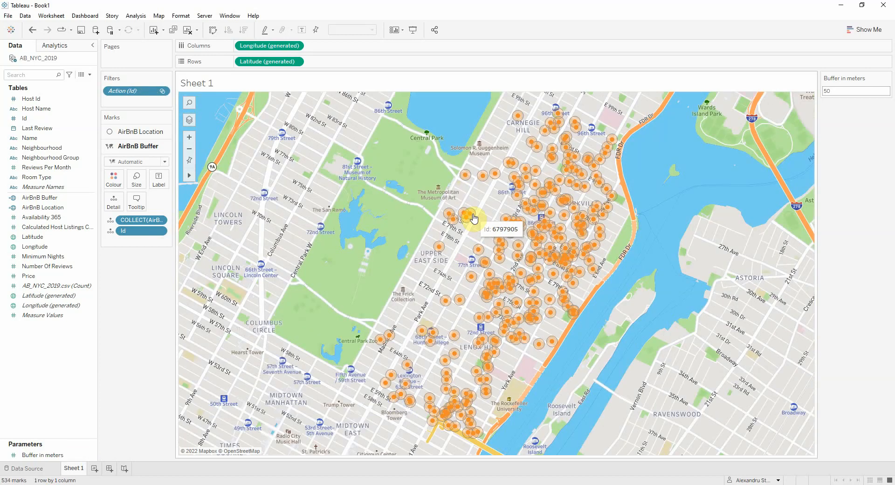
click(472, 219)
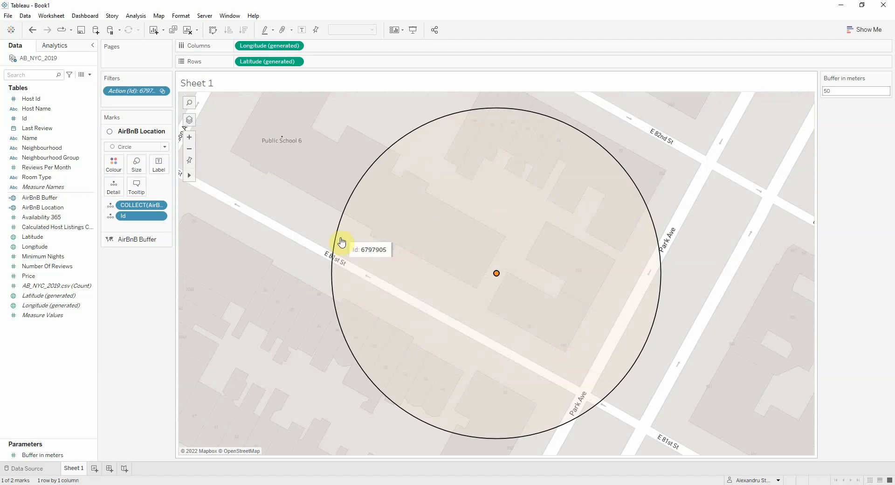
click(846, 92)
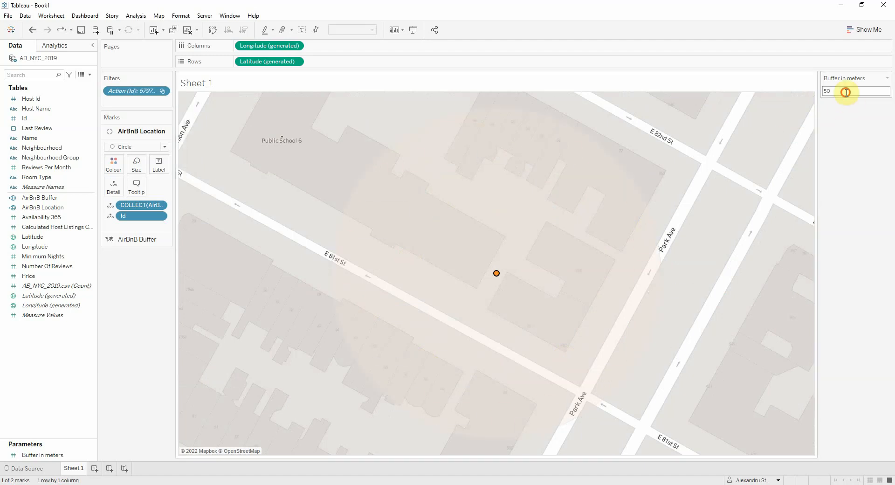
text(100)
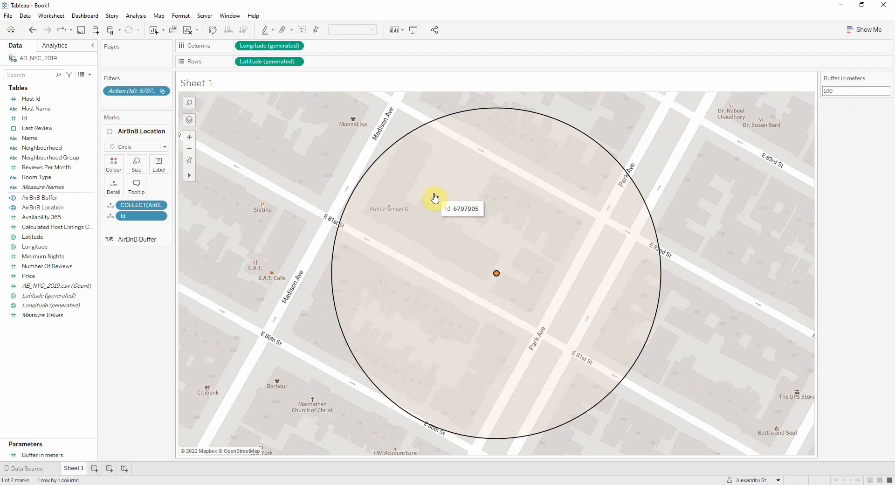
mouse_move(391, 192)
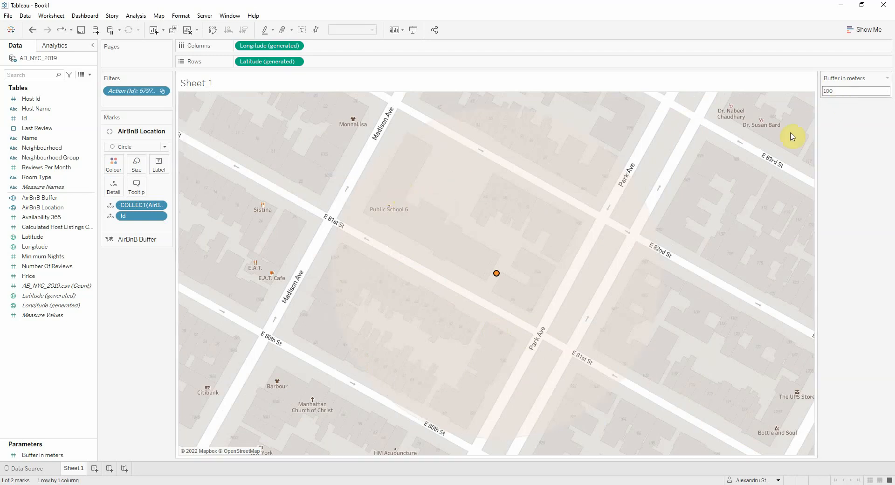
click(496, 272)
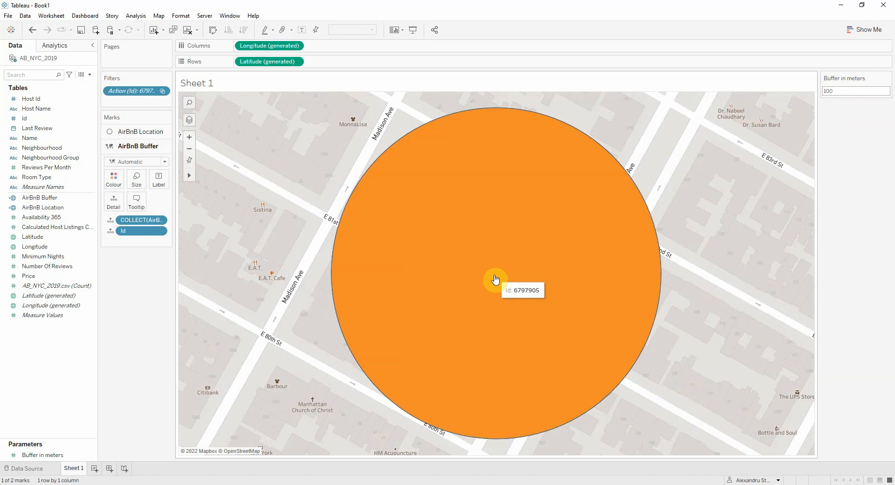